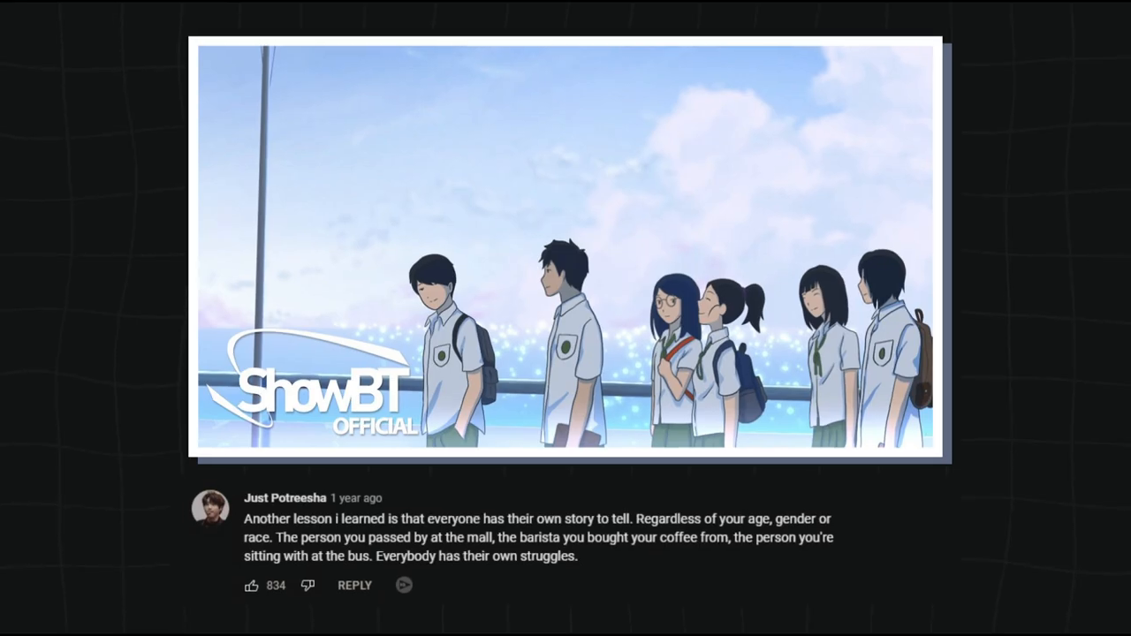
Orbit around the Coffee Shop Front set in SketchUp, then switch to the alleyway model
scroll(down, 3)
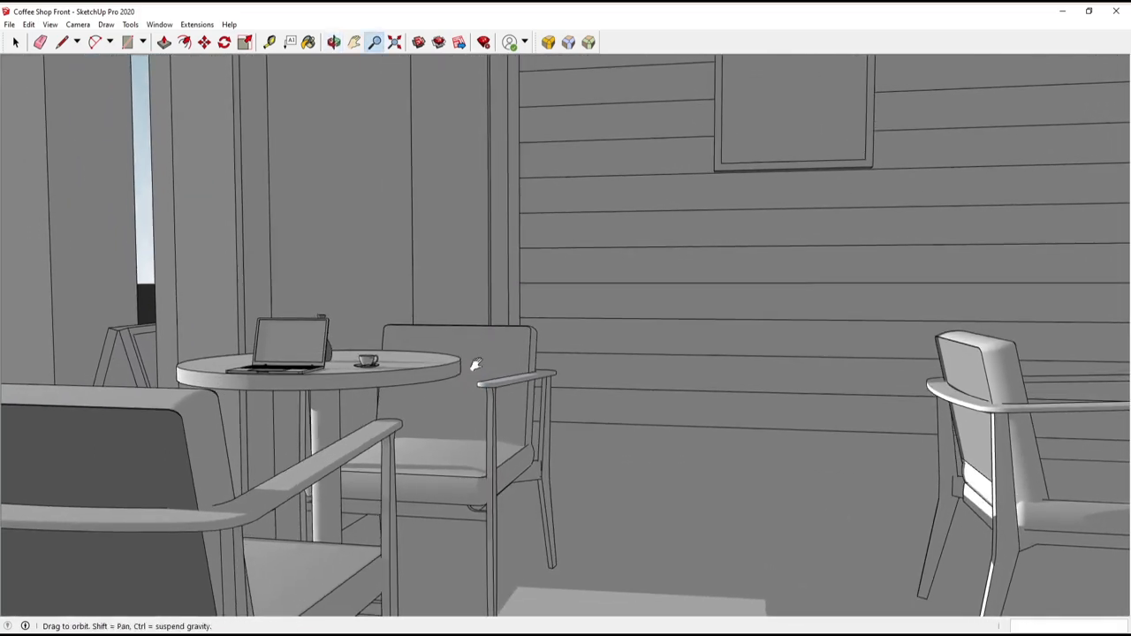
drag(477, 364, 576, 382)
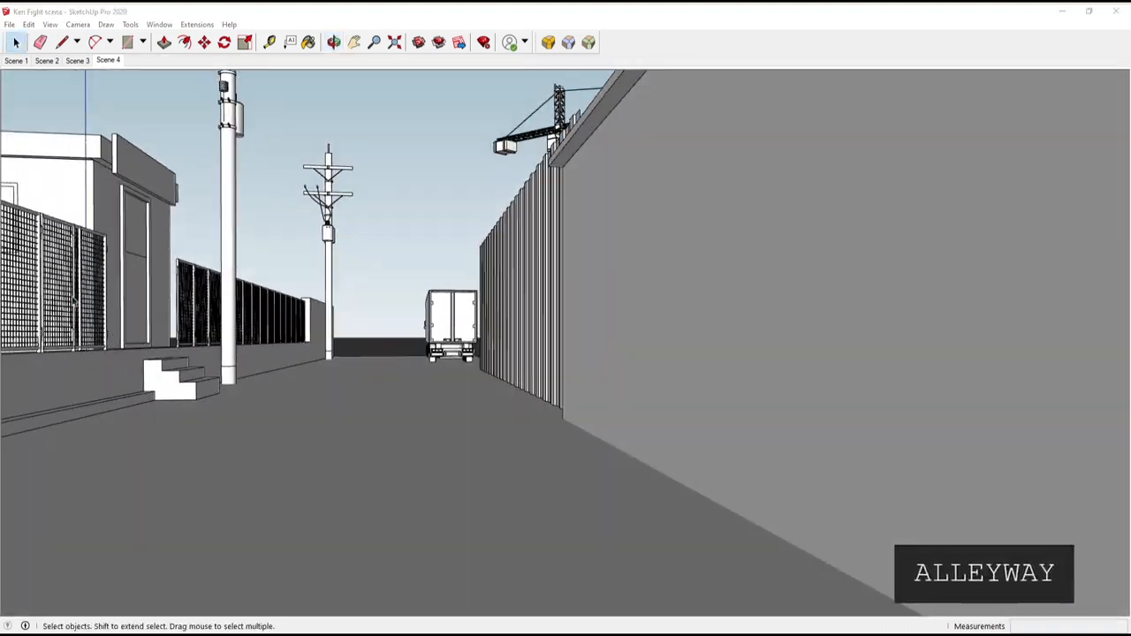
click(138, 60)
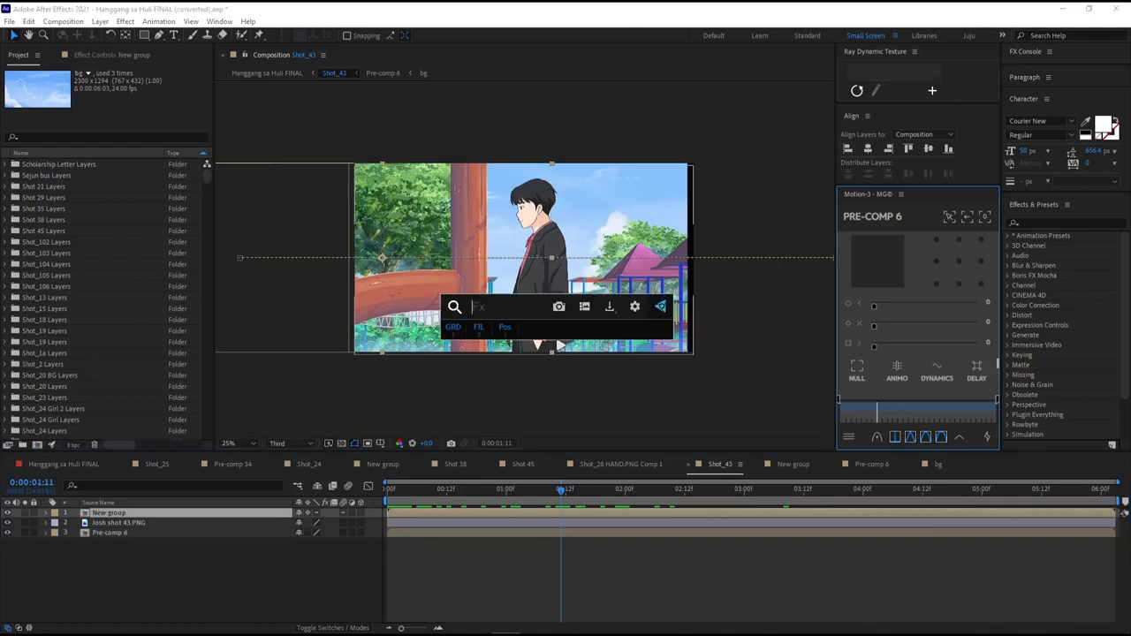
Switch to another shot's composition and move the playhead to the dark-haired woman's close-up
click(108, 512)
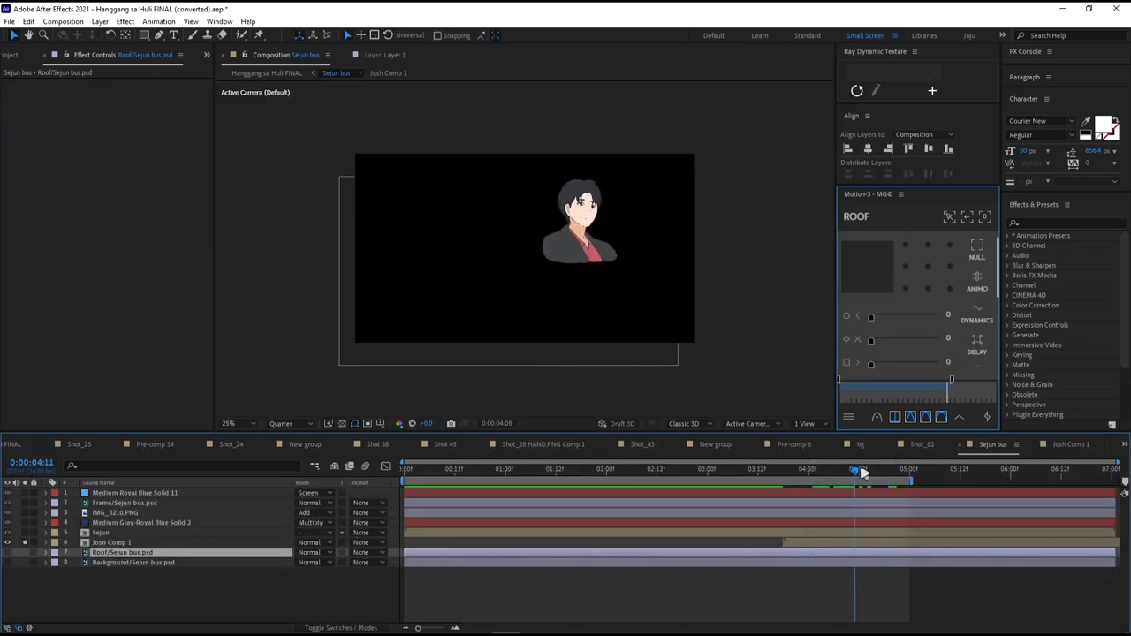
click(862, 470)
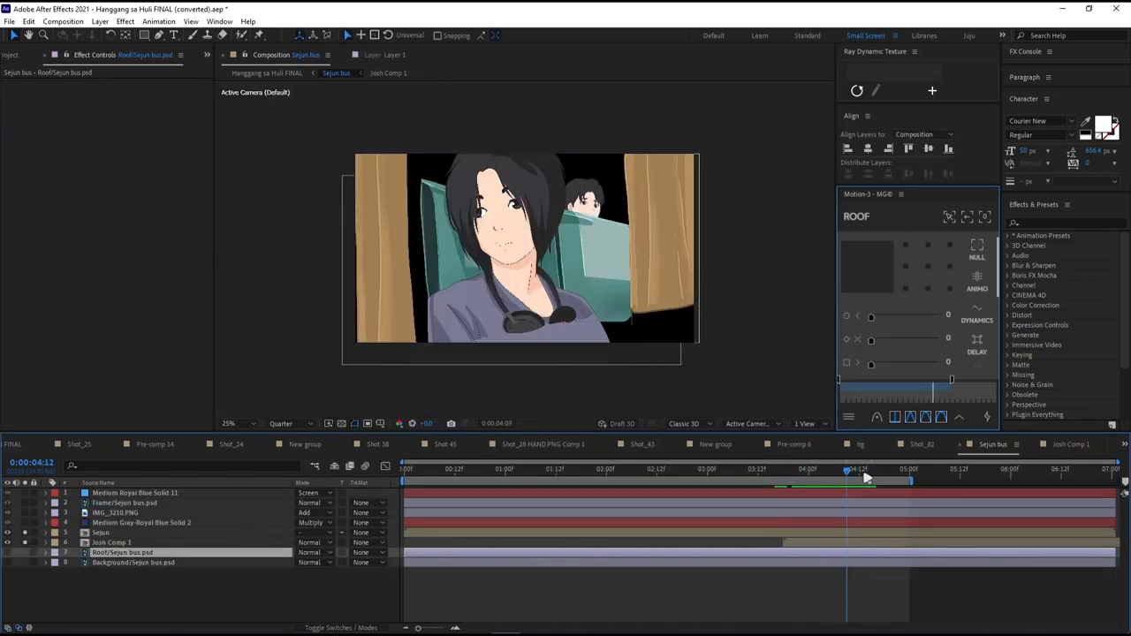